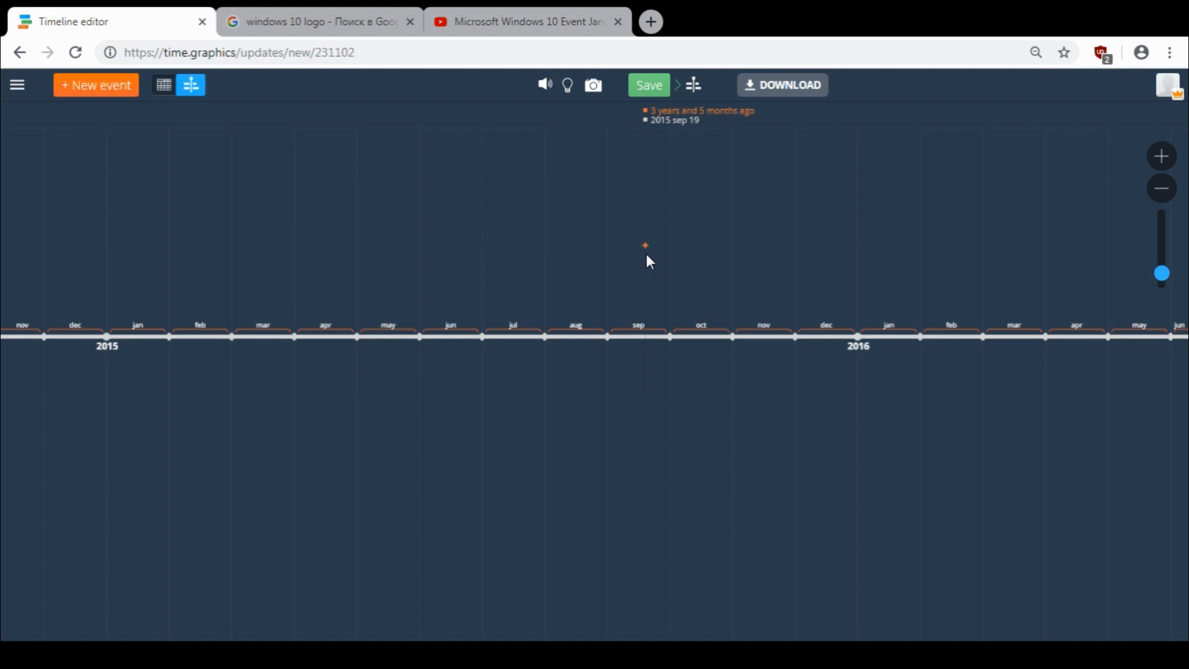
# - Create a new event titled 'Microsoft Windows 10 Release' with a description of the operating system
pyautogui.click(645, 244)
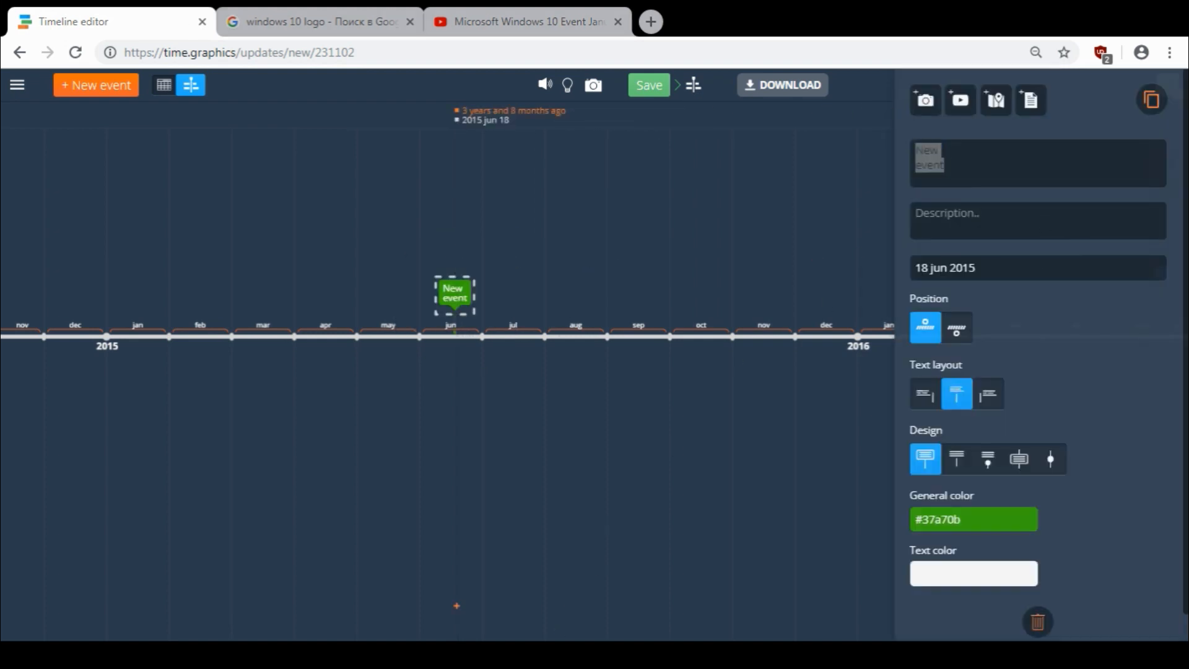
pyautogui.write('Microsoft Windows 10 Release')
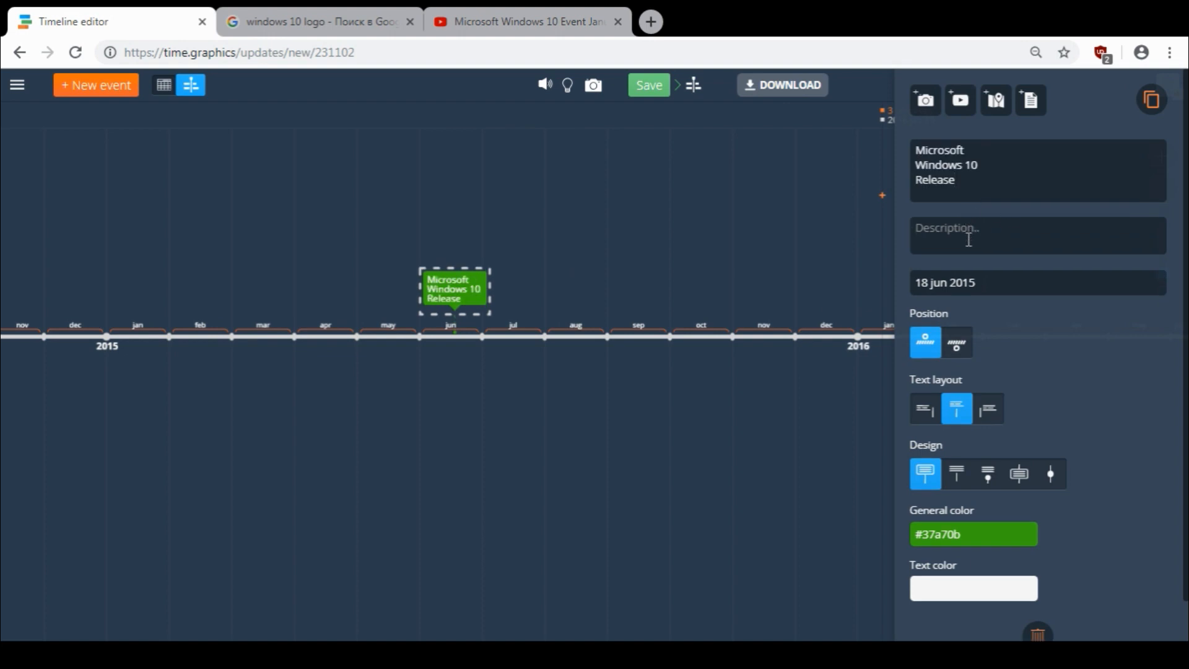
pyautogui.write('Windows 10 is a series of personal computer operating systems produced by Microsoft as part of its Windows NT family of operating systems. It is the successor to Windows 8.1, and was released to manufacturing on July 15, 2015, and broadly released for retail sale on July 29, 2015.')
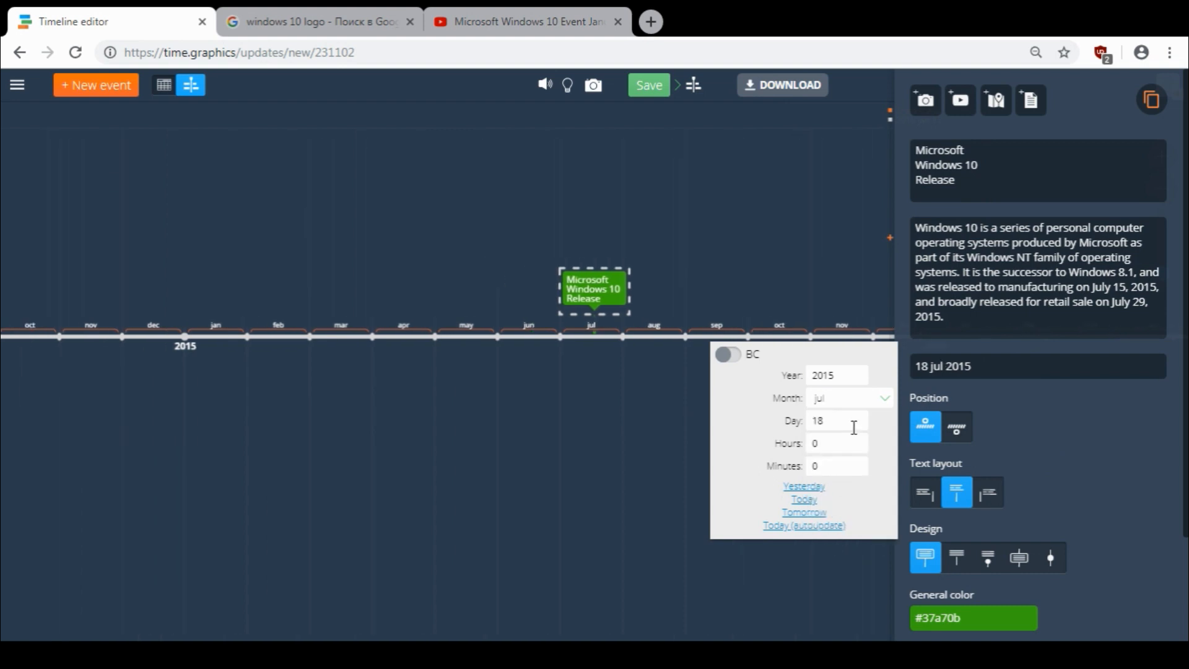
# - Date the event 29 July 2015 and confirm it
pyautogui.write('29')
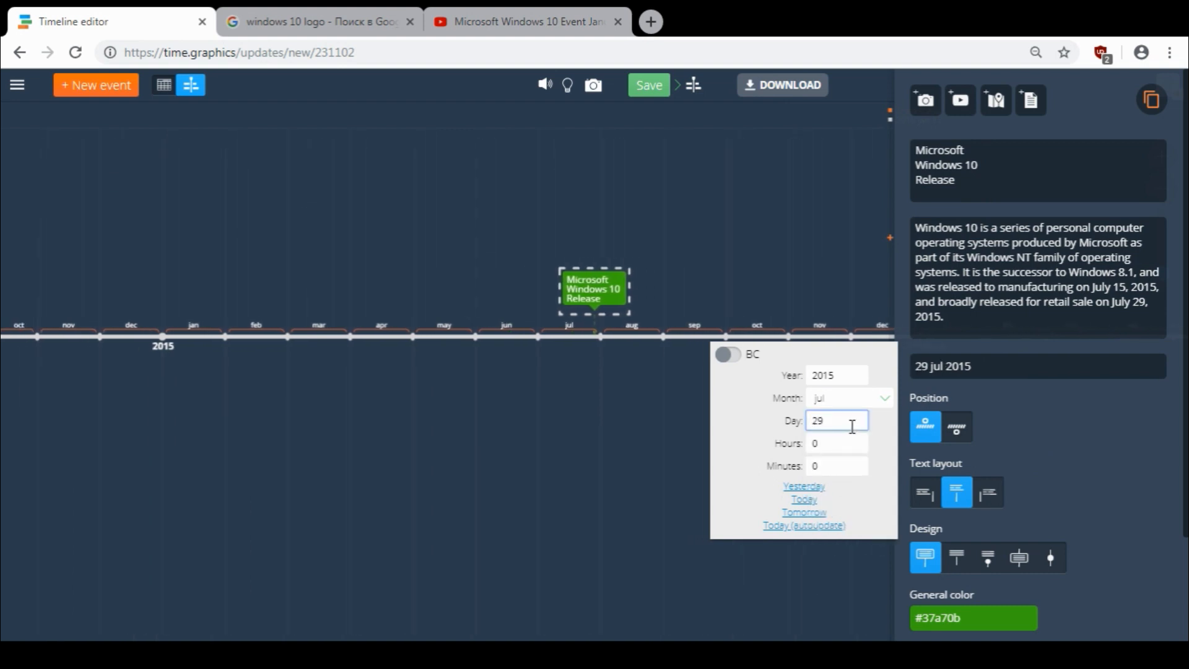
pyautogui.click(837, 421)
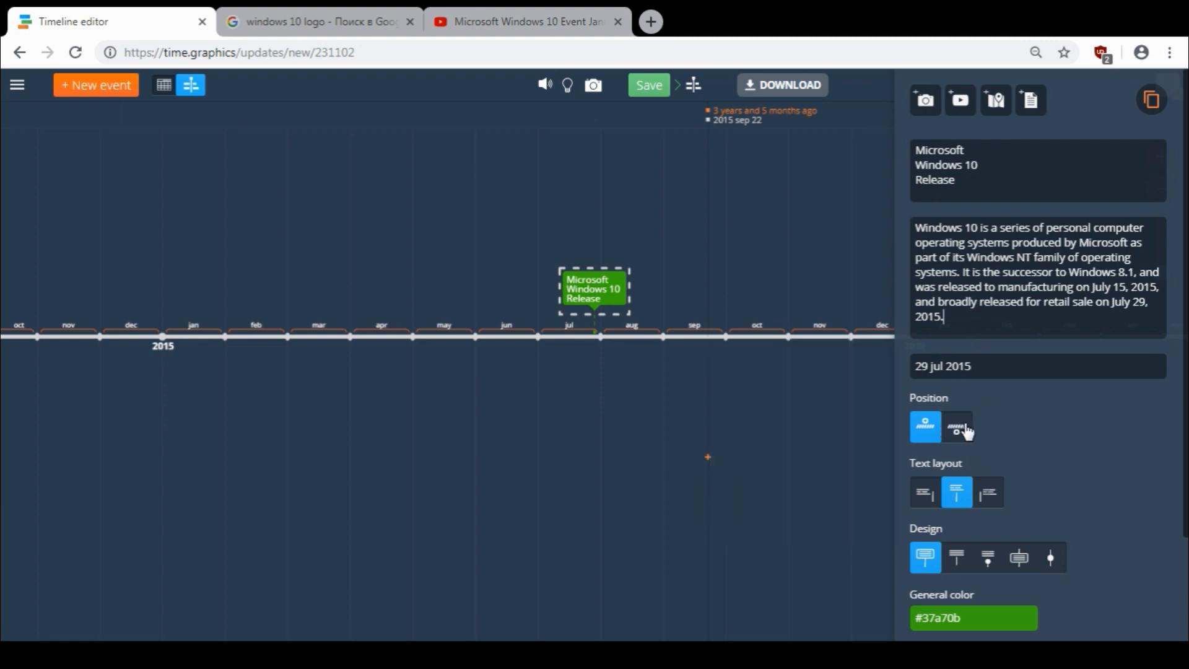
pyautogui.click(956, 426)
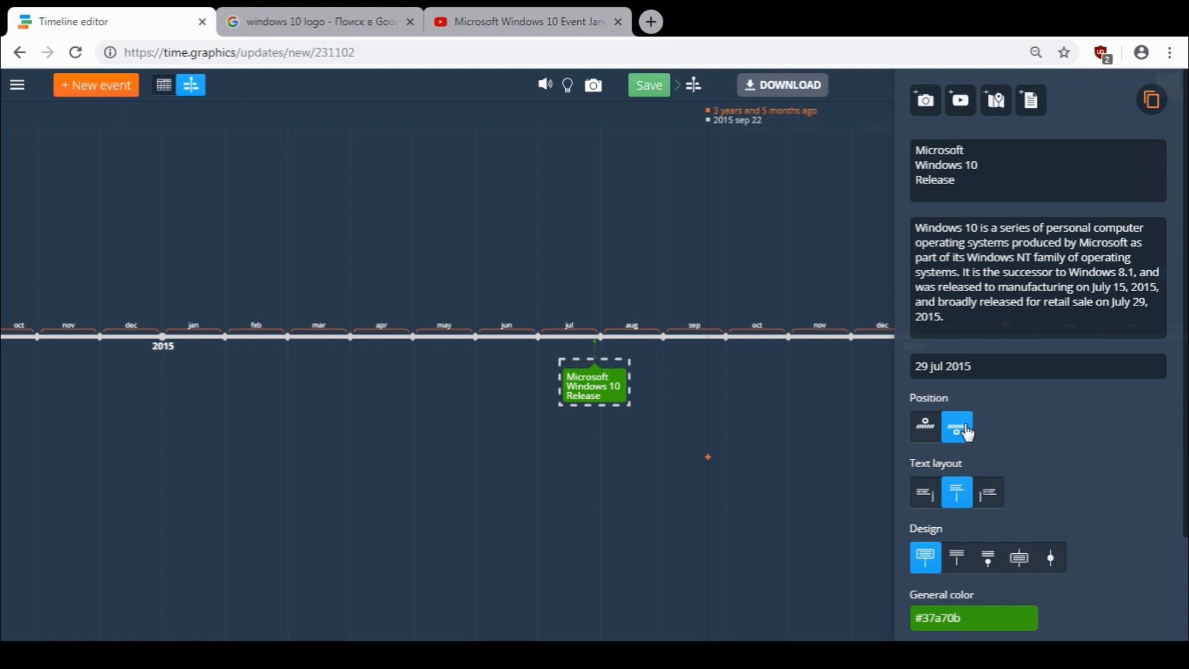
pyautogui.click(925, 426)
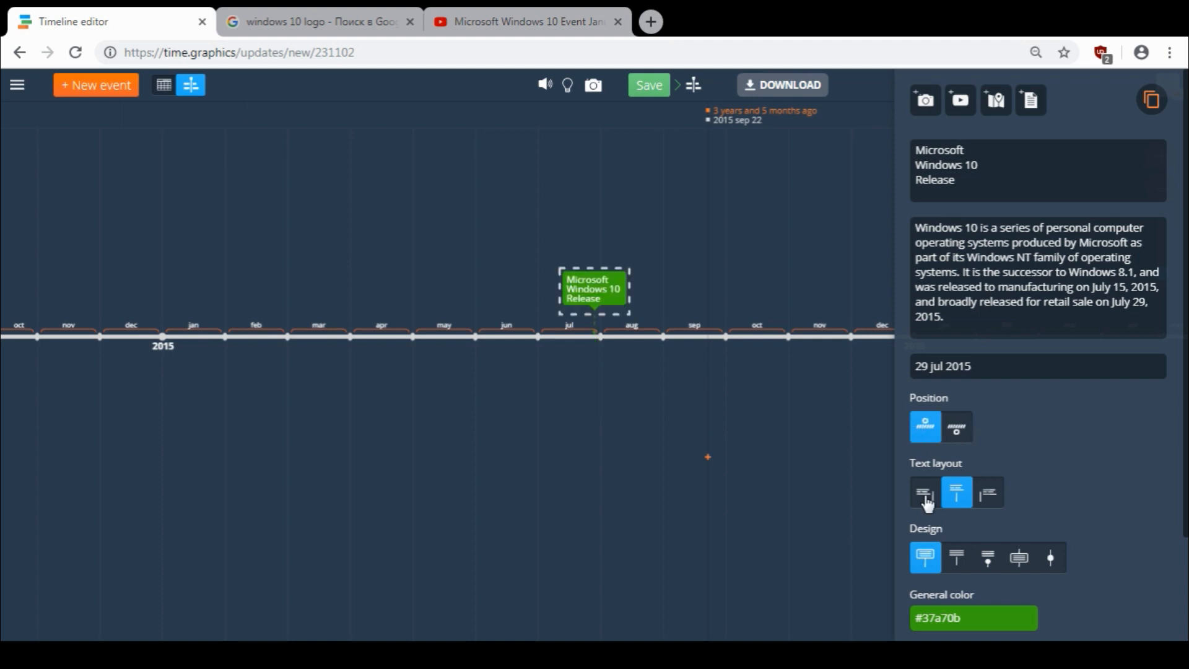
pyautogui.click(987, 491)
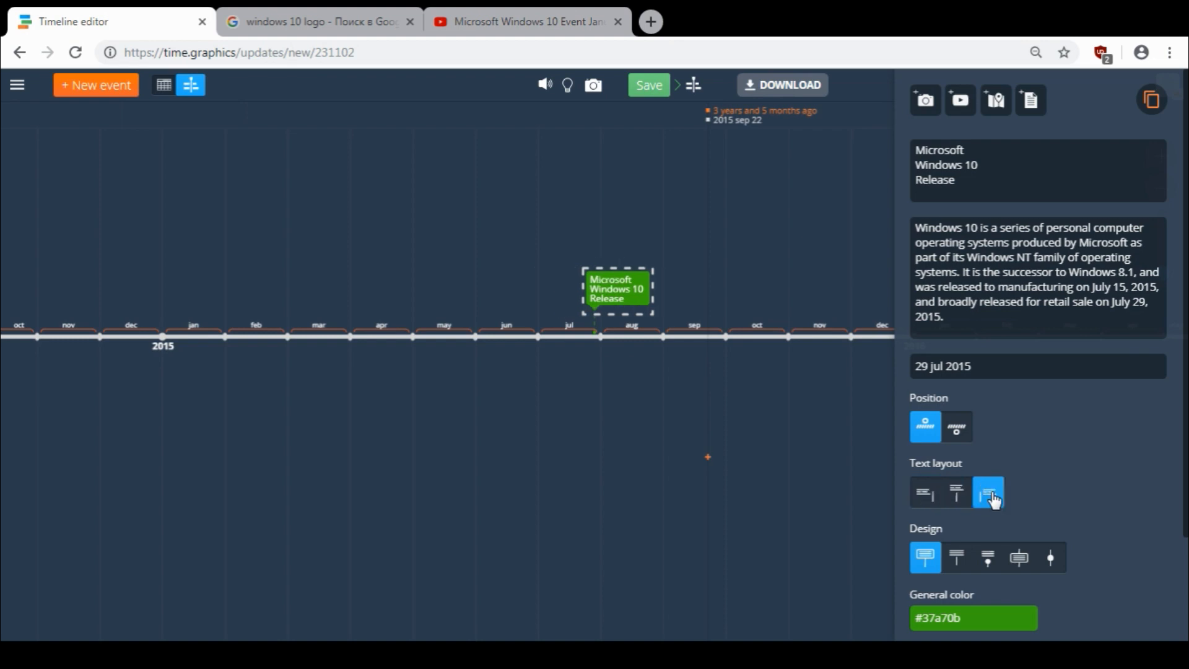
pyautogui.click(956, 492)
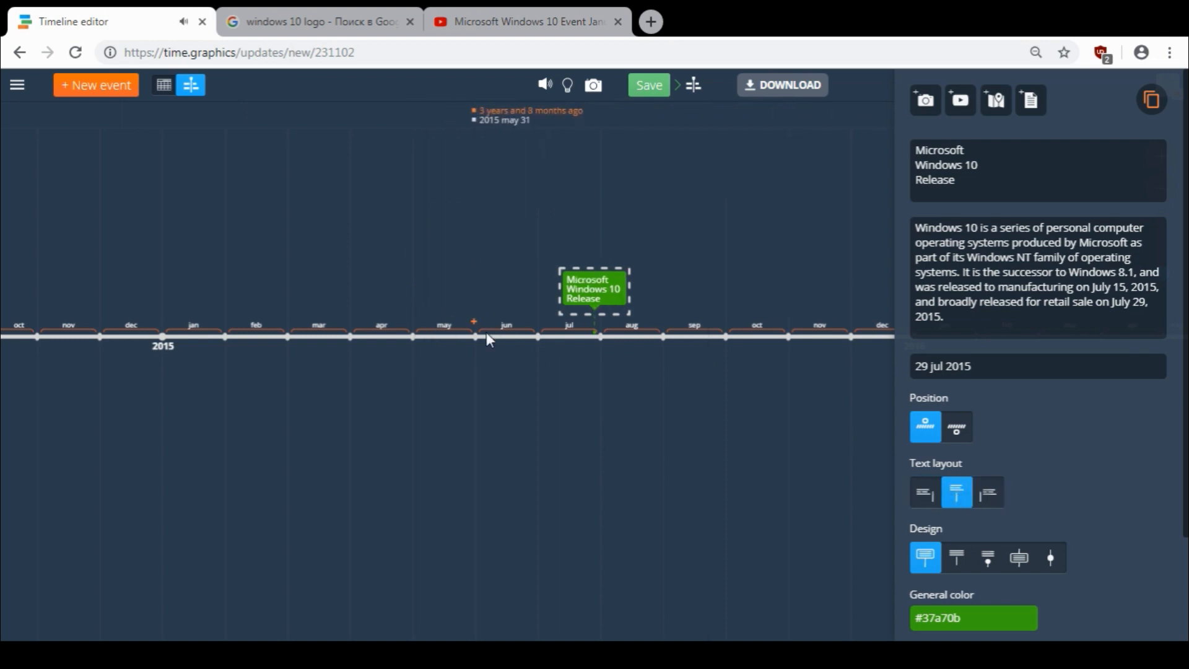
pyautogui.moveTo(958, 530)
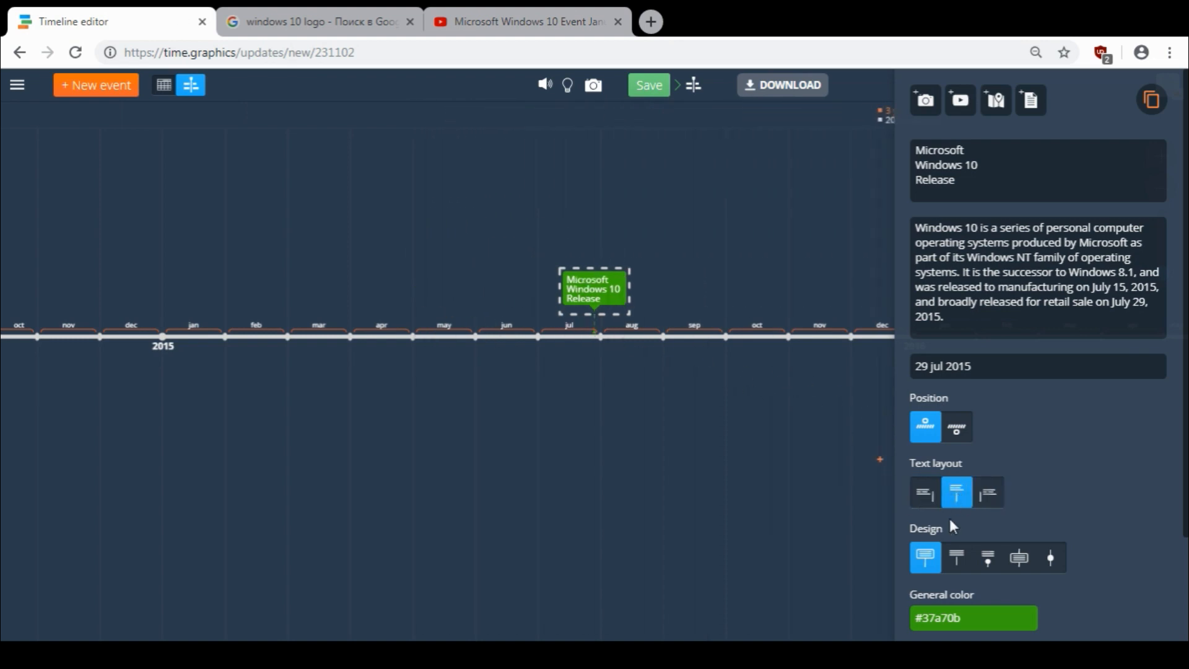
pyautogui.moveTo(970, 590)
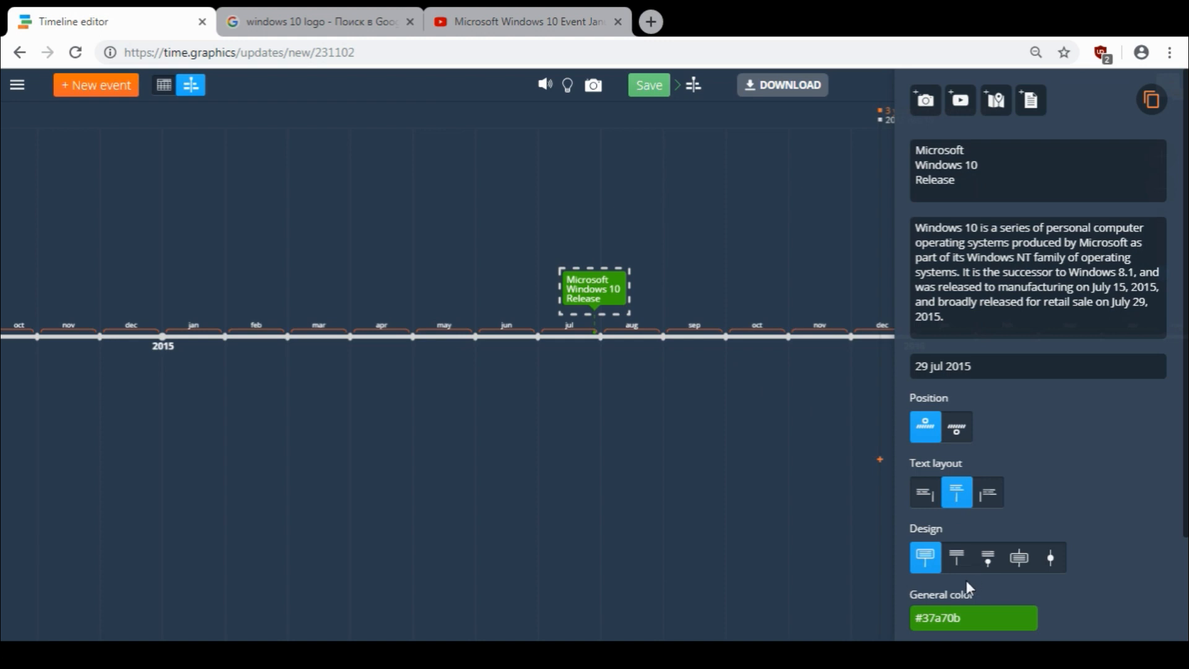
pyautogui.click(1019, 557)
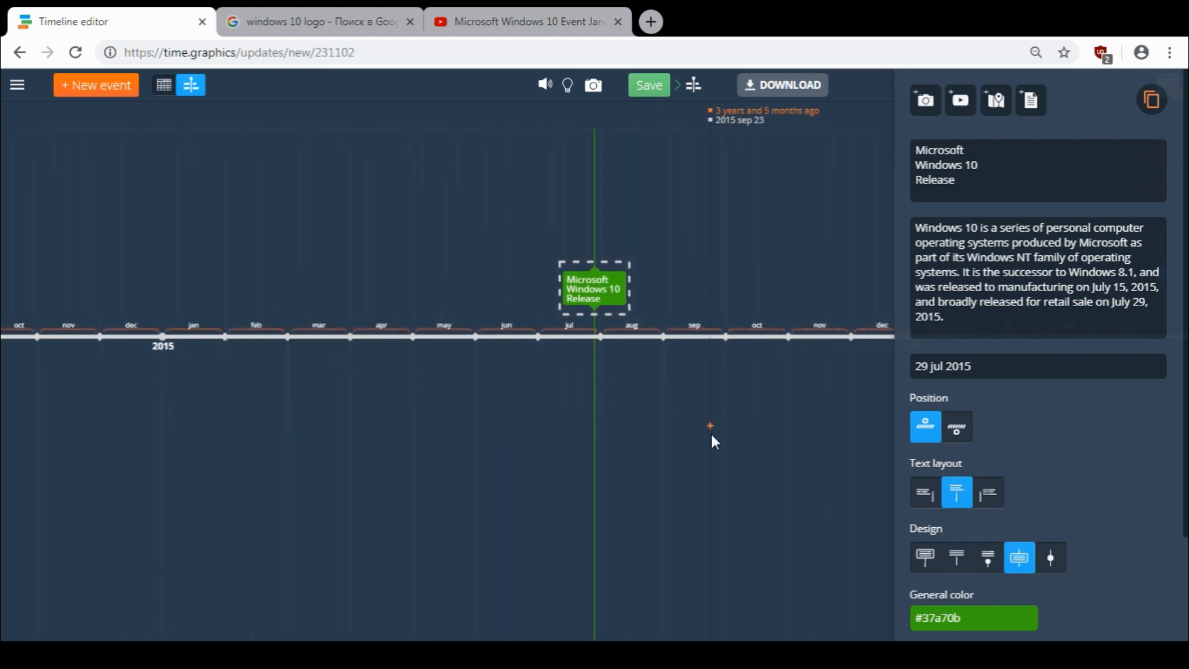
pyautogui.click(923, 557)
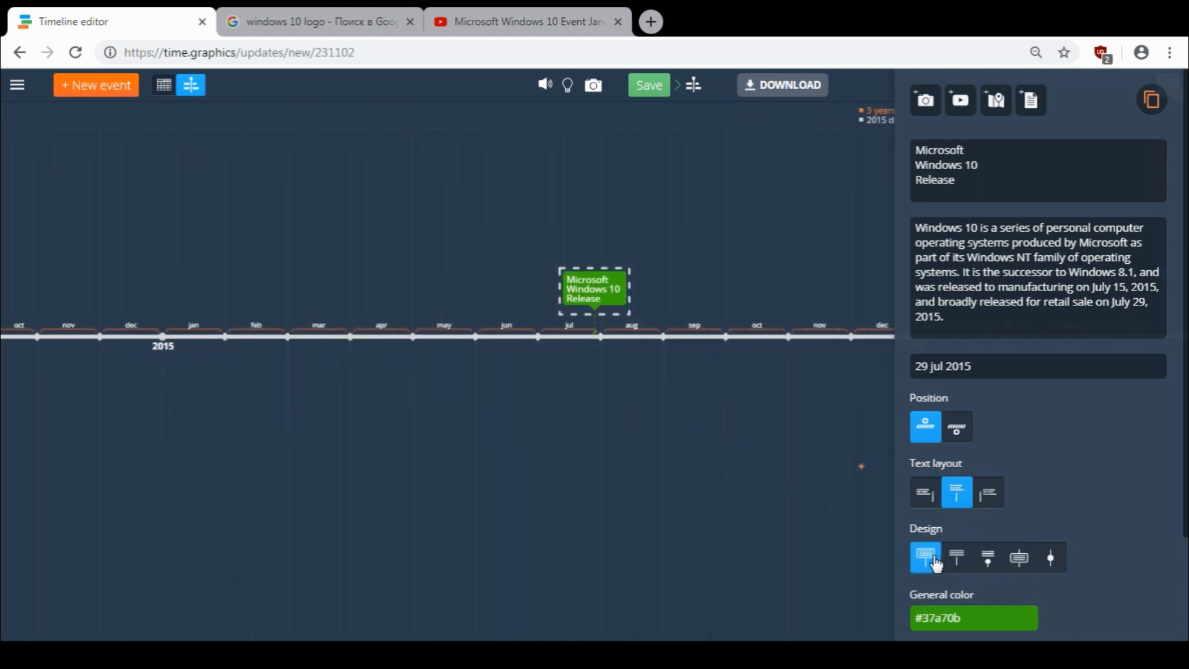
pyautogui.scroll(-3)
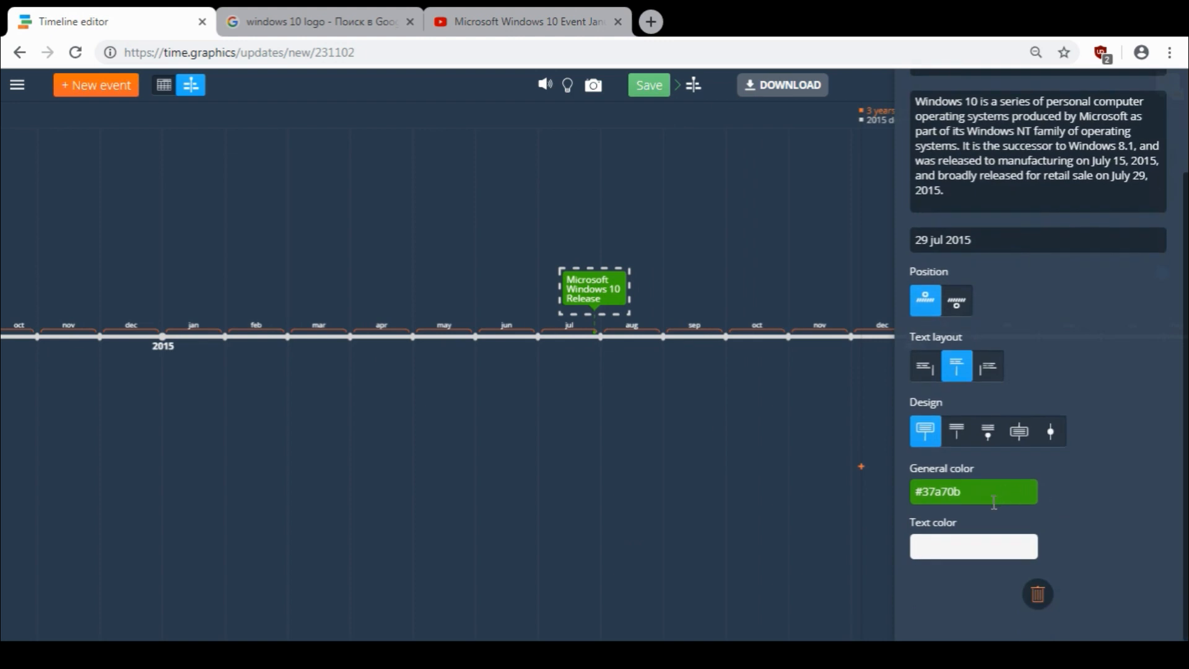
# - Recolour the event to blue #1898e0 via General color
pyautogui.click(810, 589)
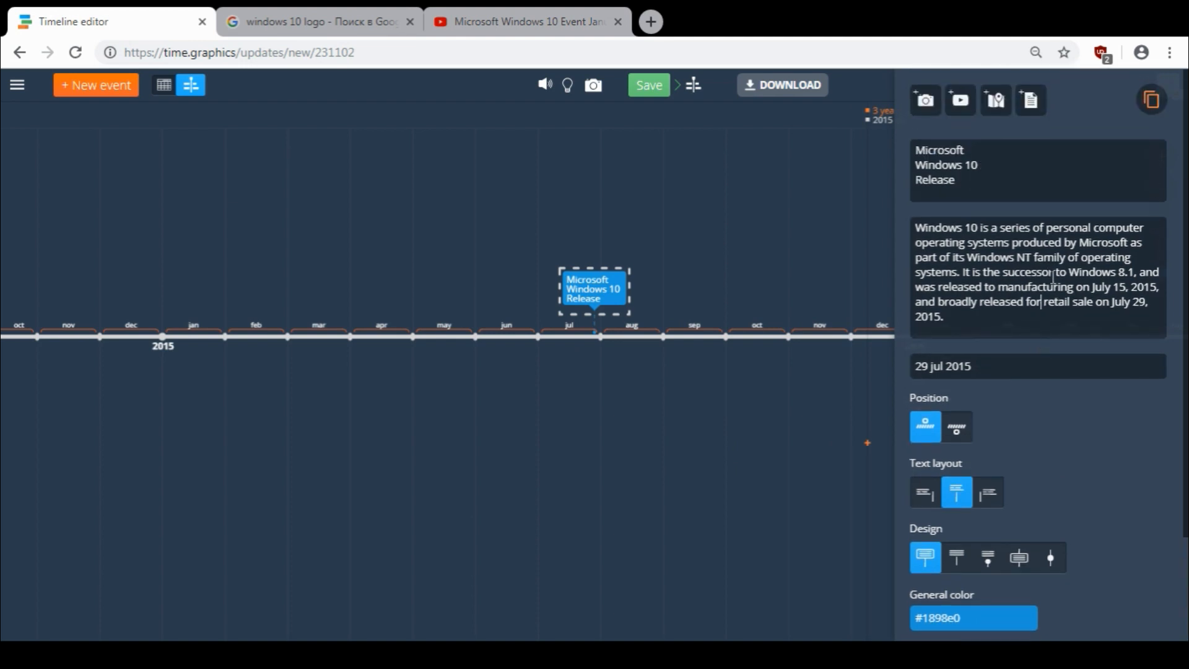
pyautogui.click(925, 99)
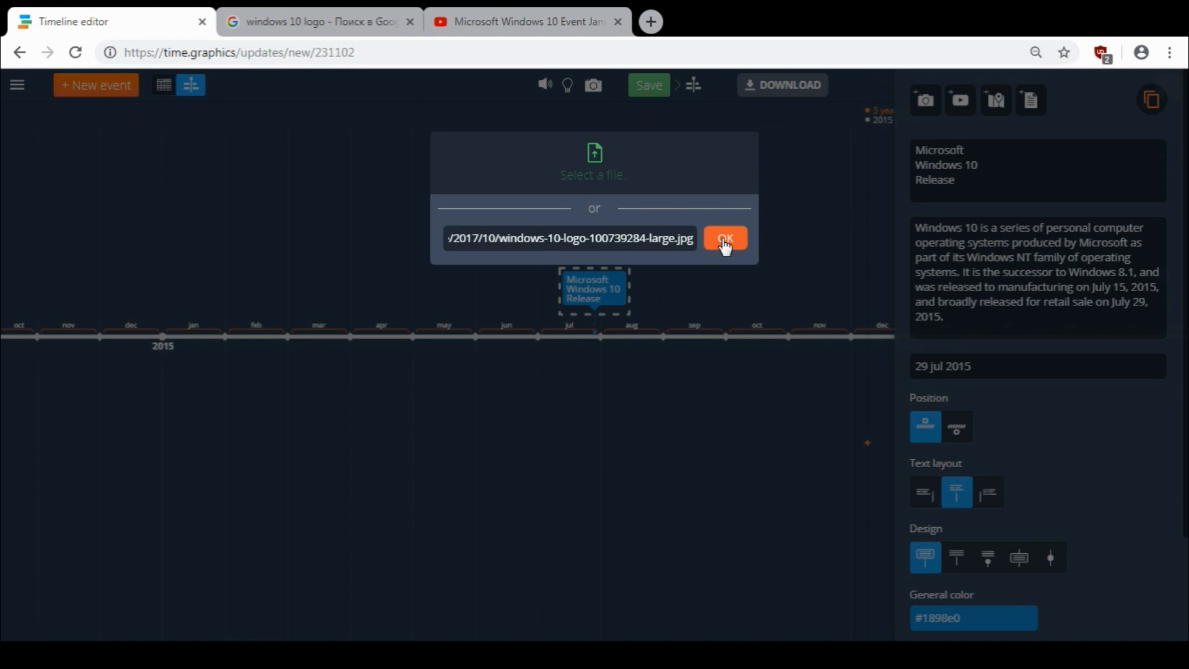
# - Load the Windows 10 logo from the pasted URL and crop it around the logo
pyautogui.click(726, 236)
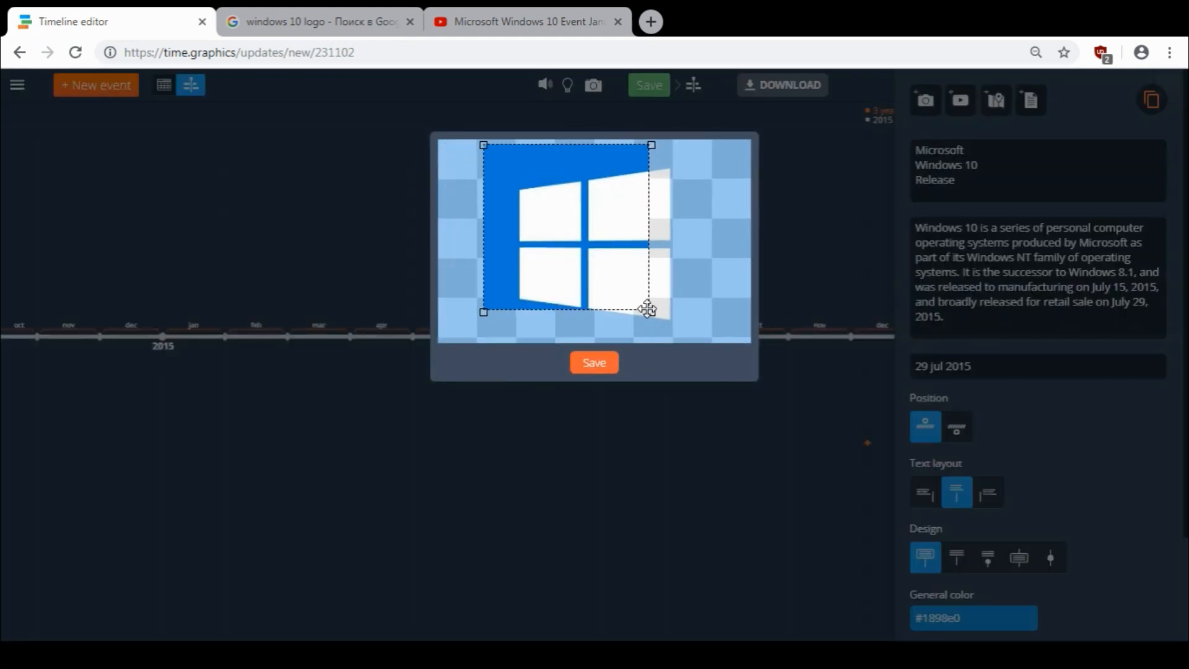
pyautogui.moveTo(648, 309); pyautogui.dragTo(696, 343)
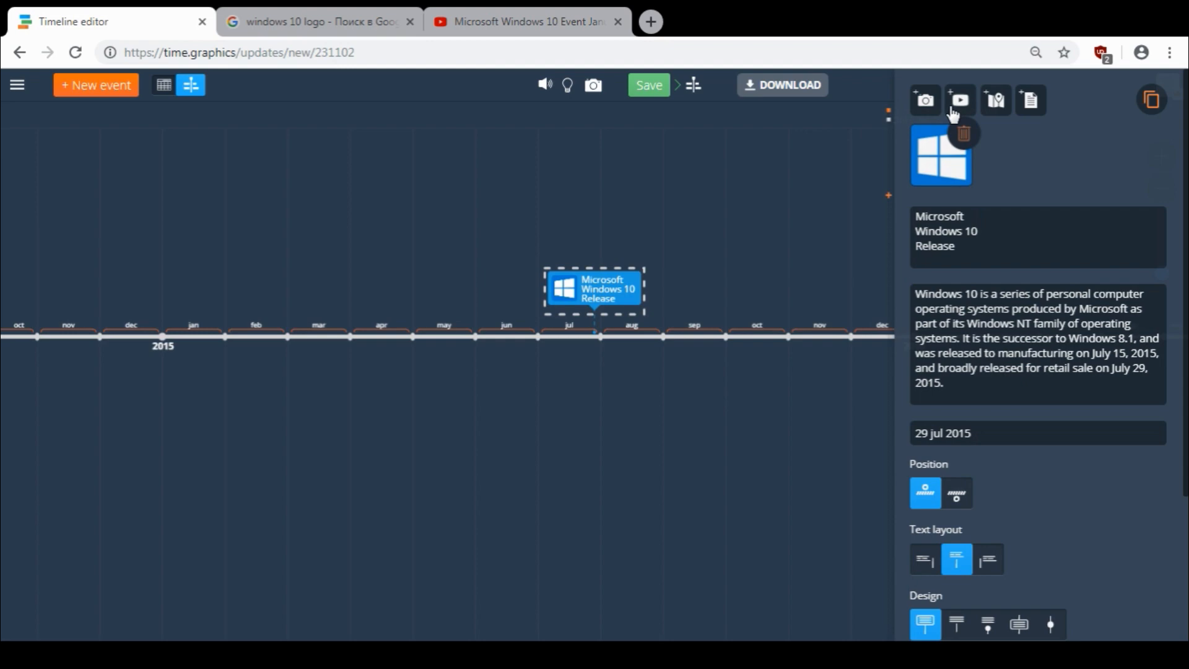
# - Attach the YouTube video of the January 2015 Windows 10 presentation via its URL
pyautogui.click(960, 99)
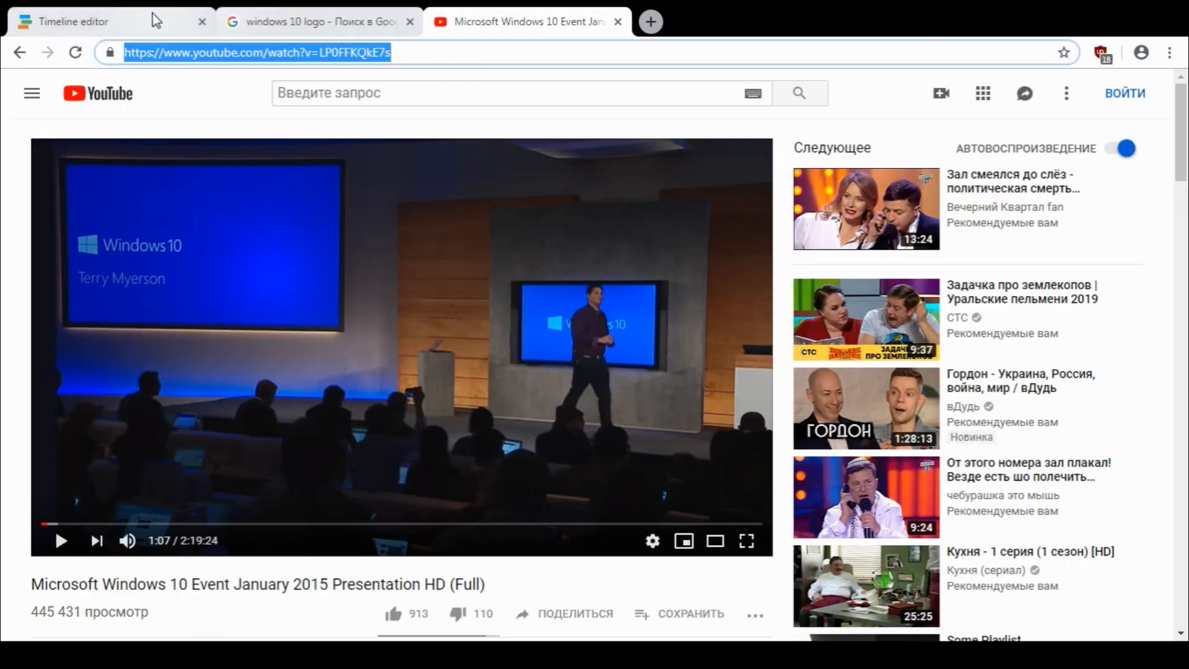
pyautogui.click(80, 21)
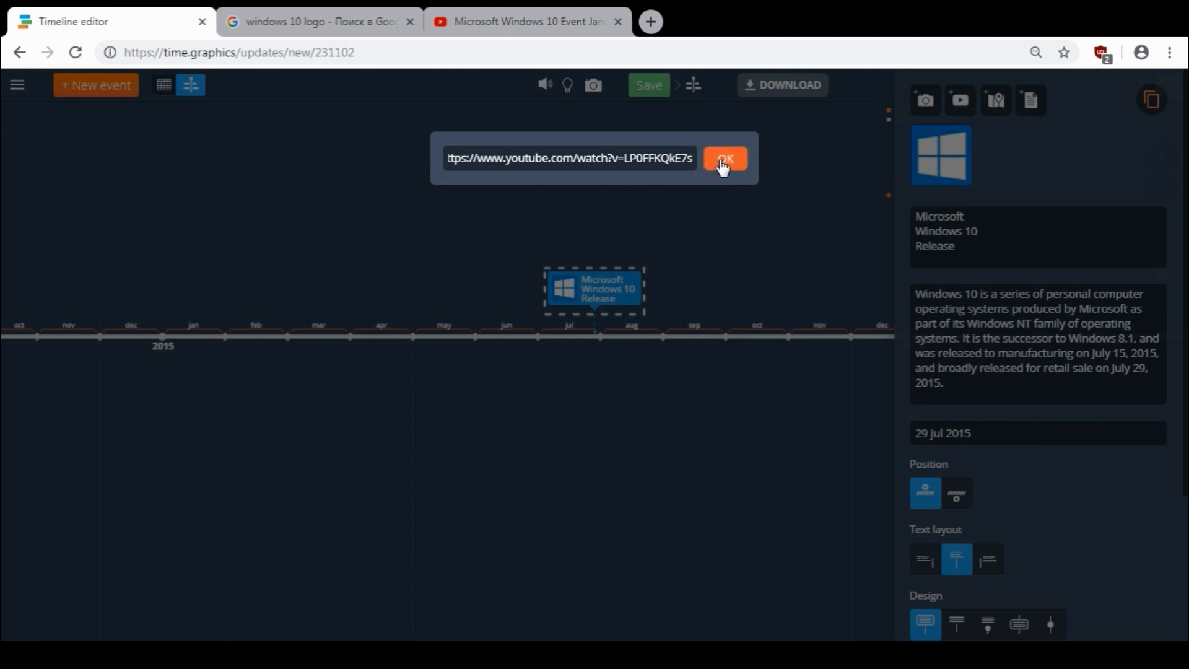
pyautogui.click(725, 158)
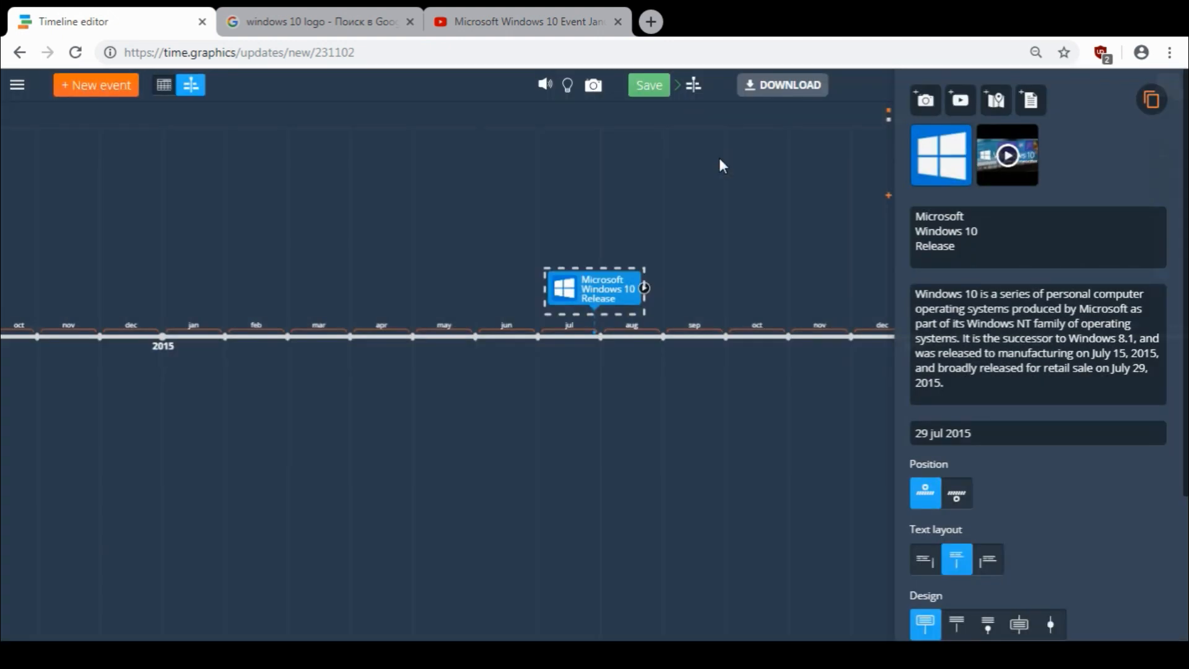
pyautogui.moveTo(996, 100)
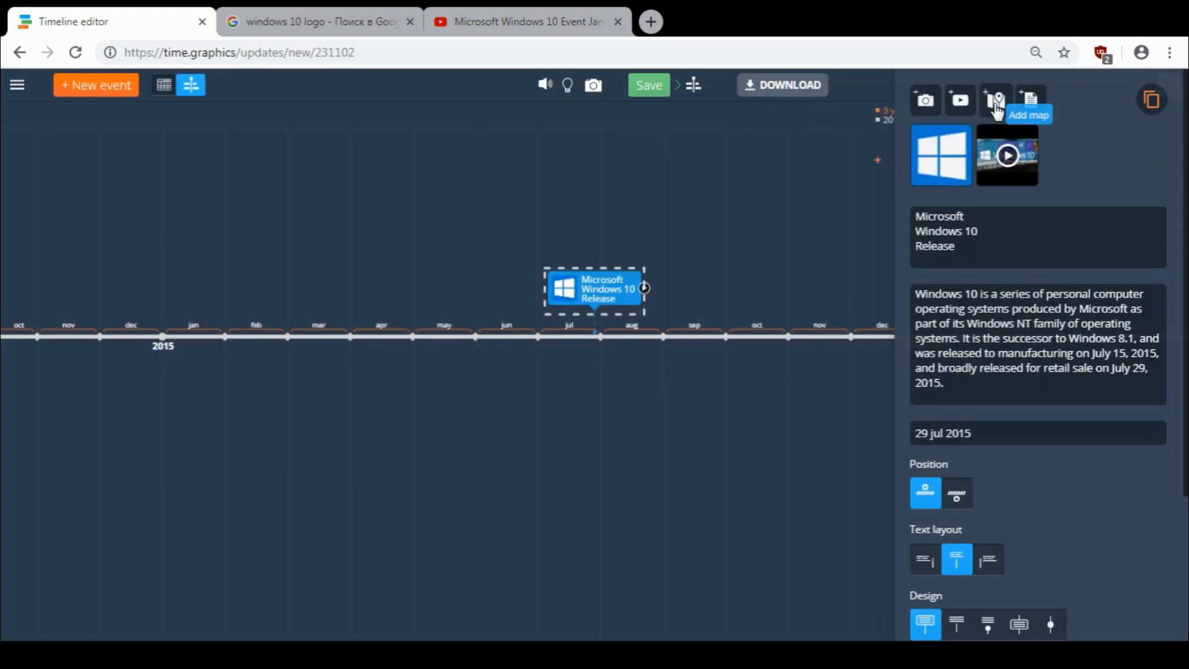
# - Attach a map pinned at the location found by searching 'microsoft'
pyautogui.click(995, 99)
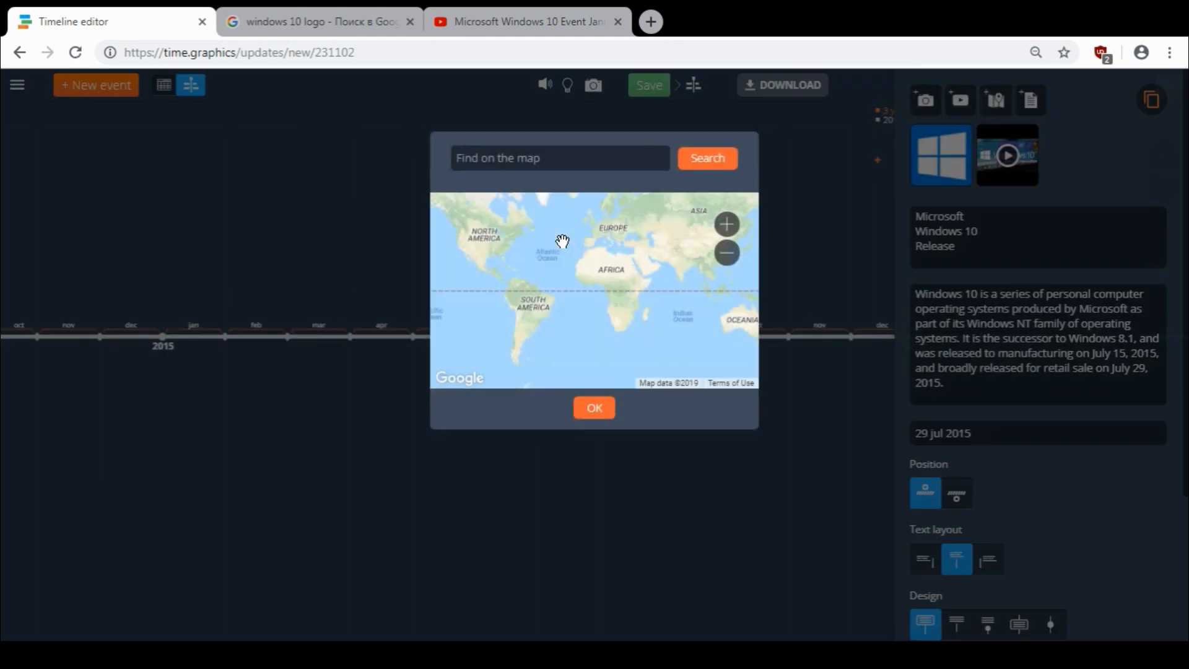
pyautogui.write('microsoft')
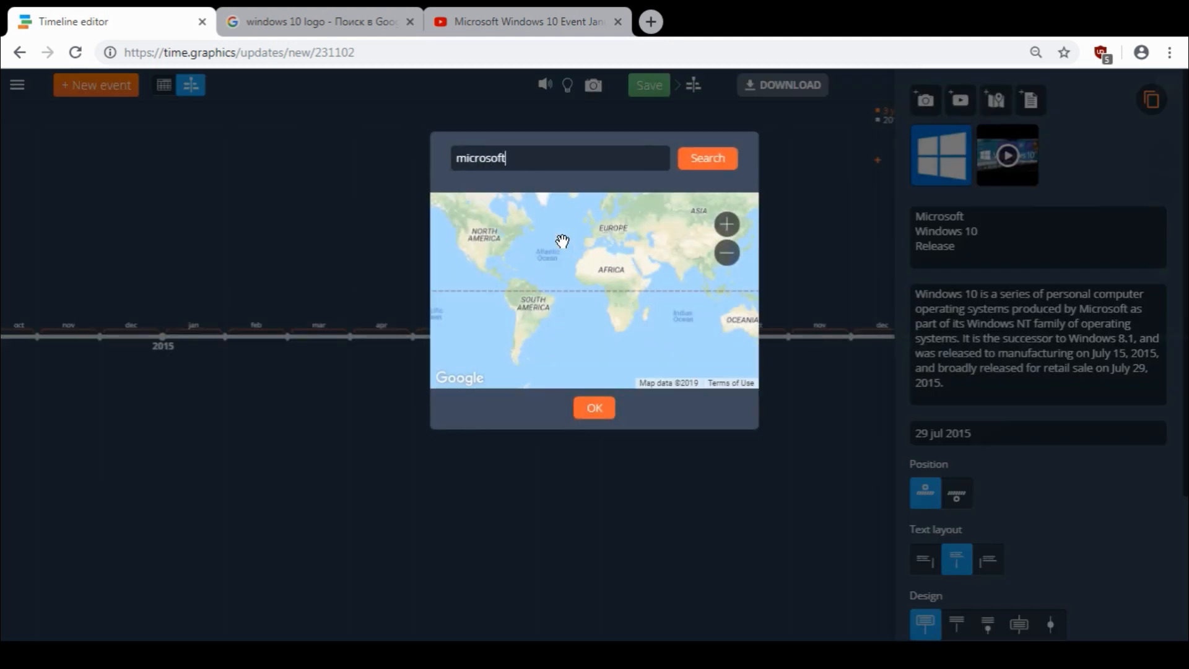
pyautogui.click(707, 159)
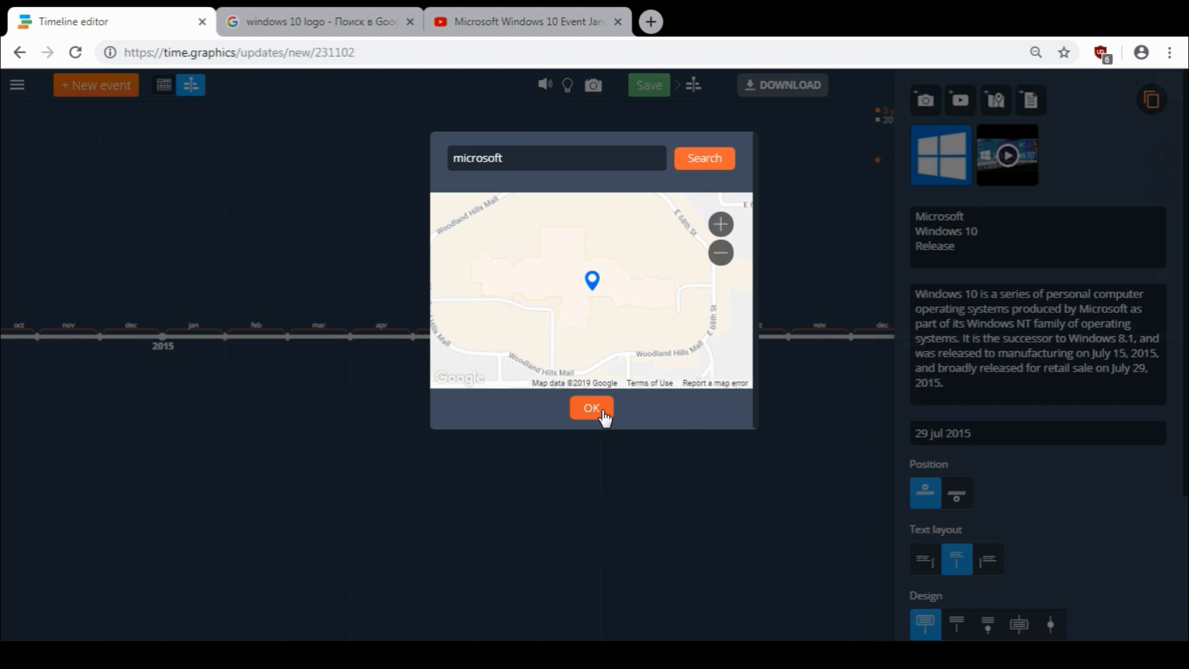
pyautogui.click(592, 408)
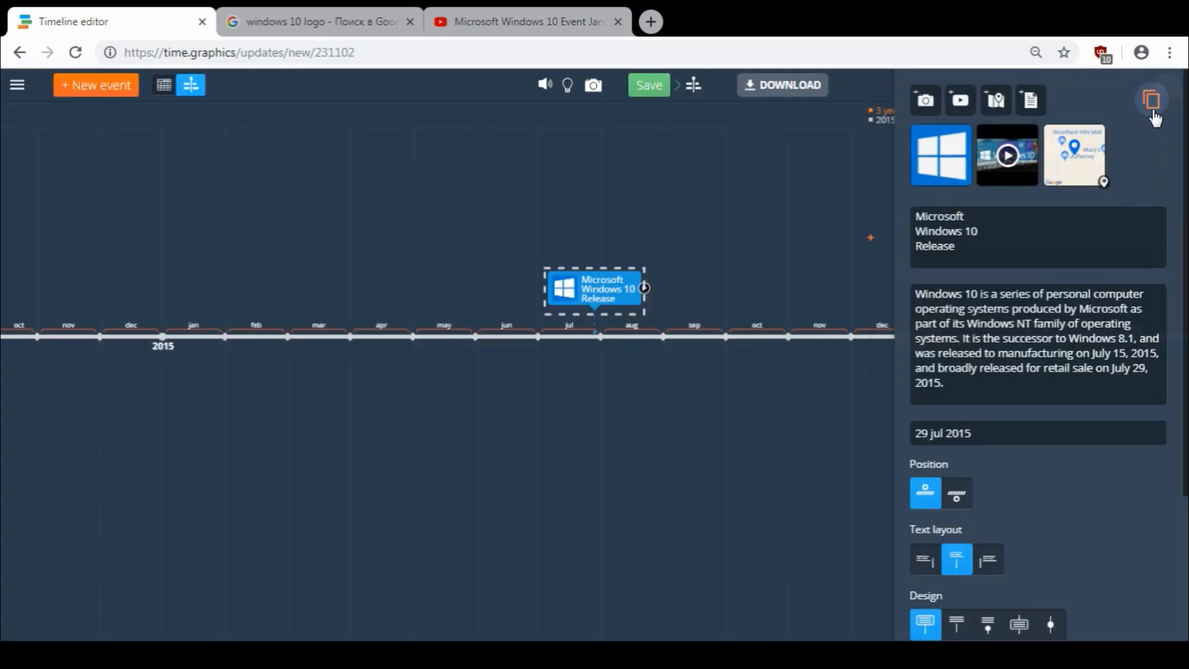
pyautogui.scroll(-3)
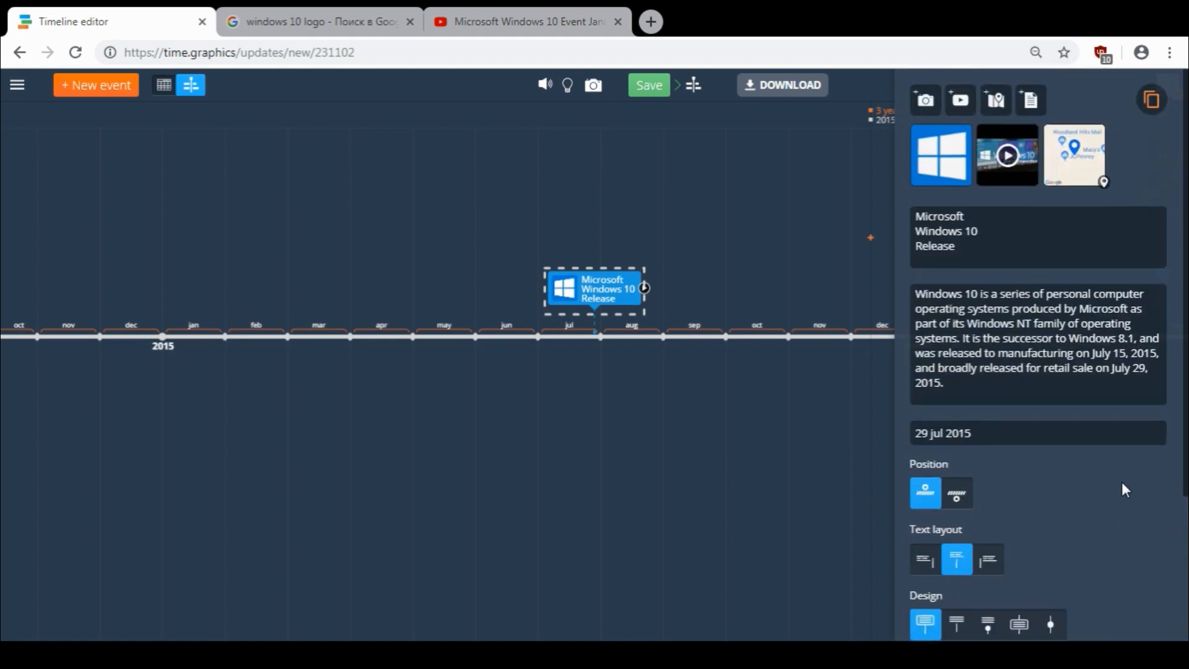
pyautogui.click(649, 84)
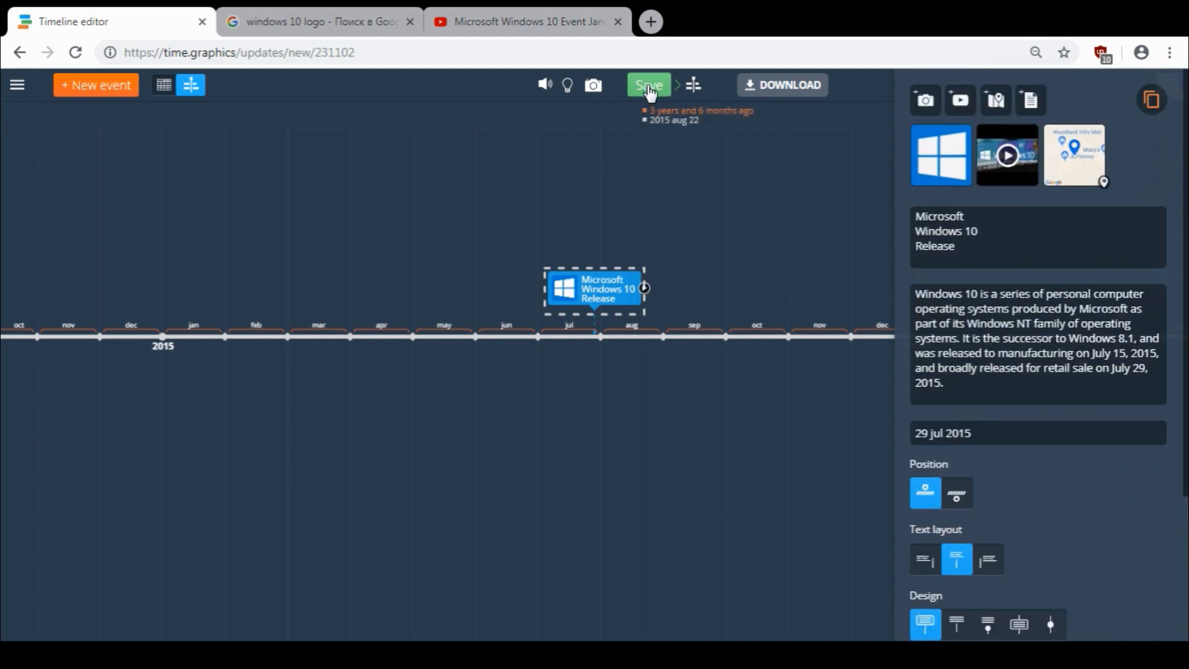
# - Save the timeline, zoom out to 2015 and review the event's card with logo, video and map
pyautogui.click(649, 84)
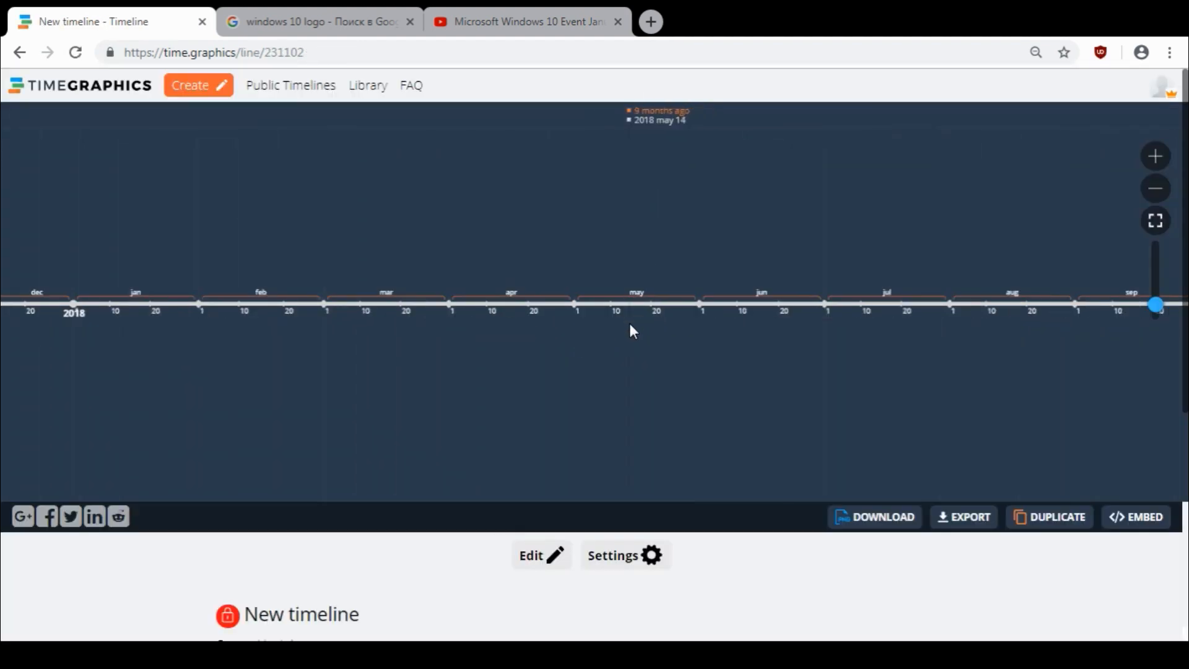
pyautogui.click(1154, 188)
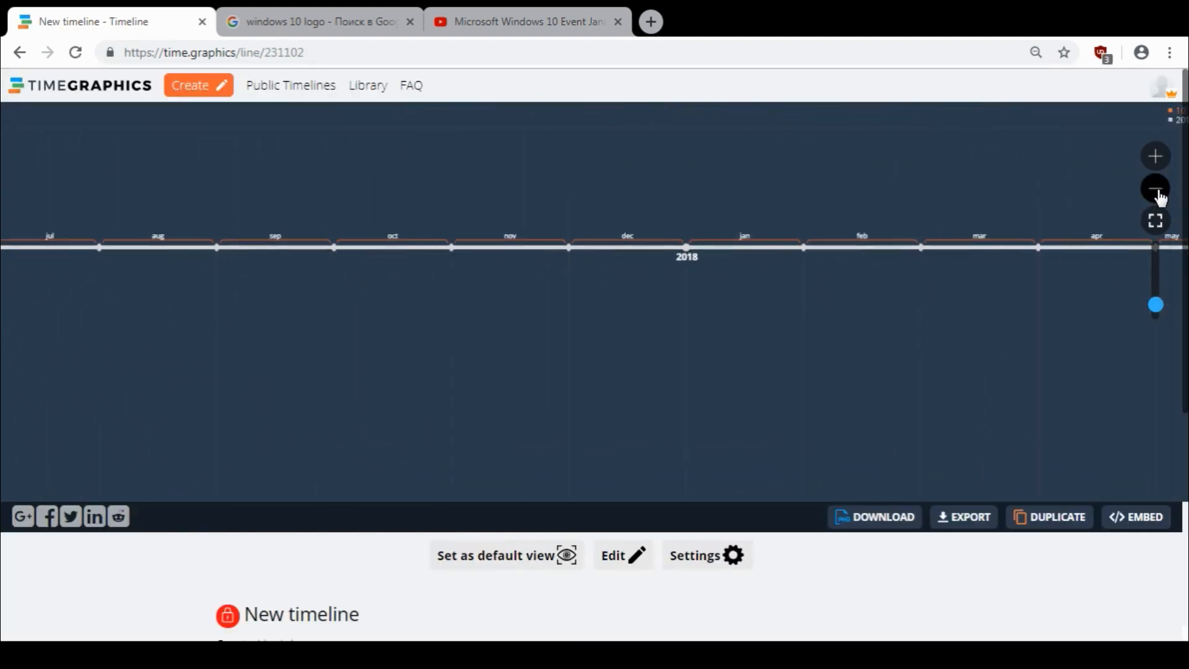
pyautogui.click(1154, 189)
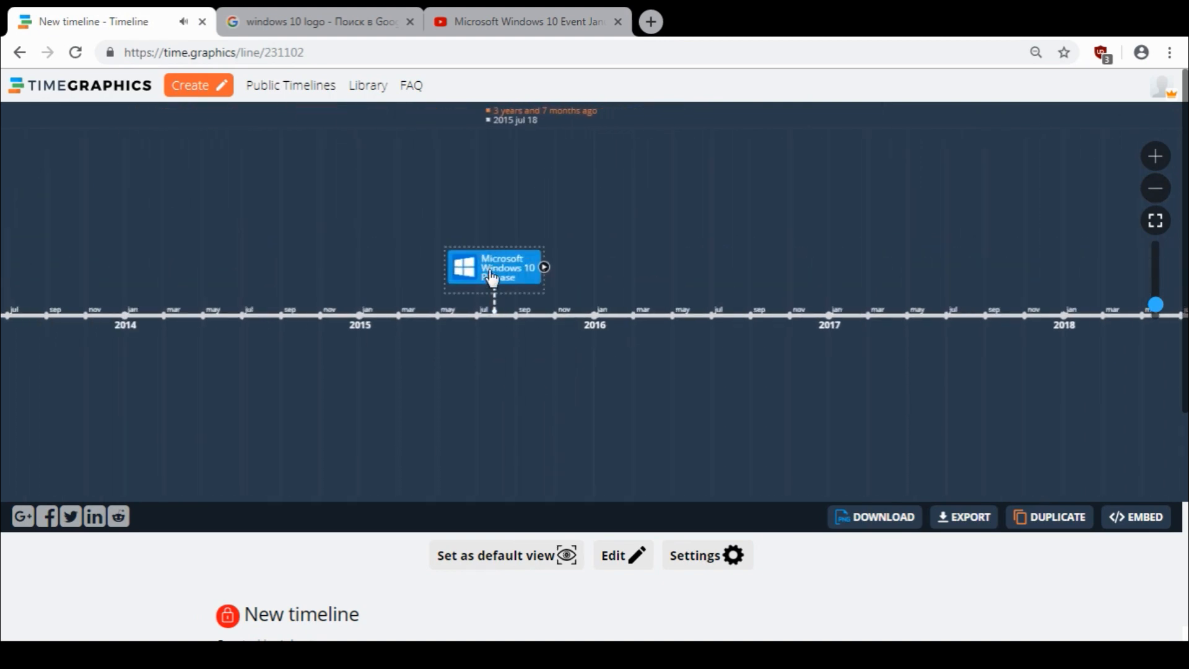
pyautogui.click(495, 269)
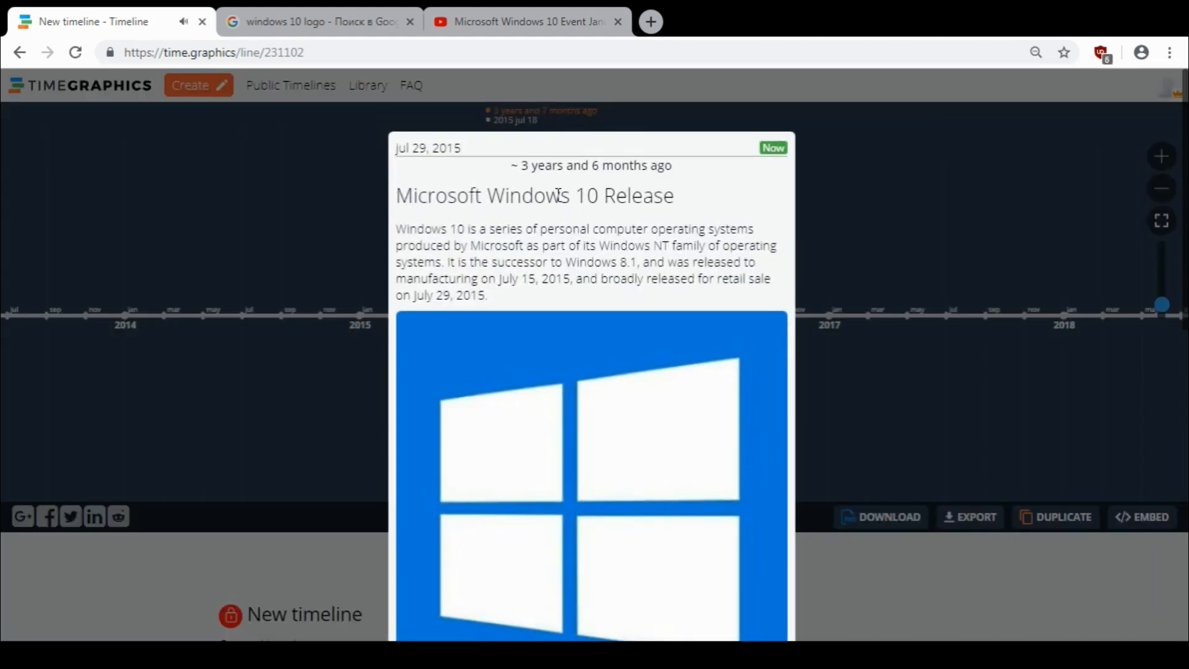
pyautogui.scroll(-3)
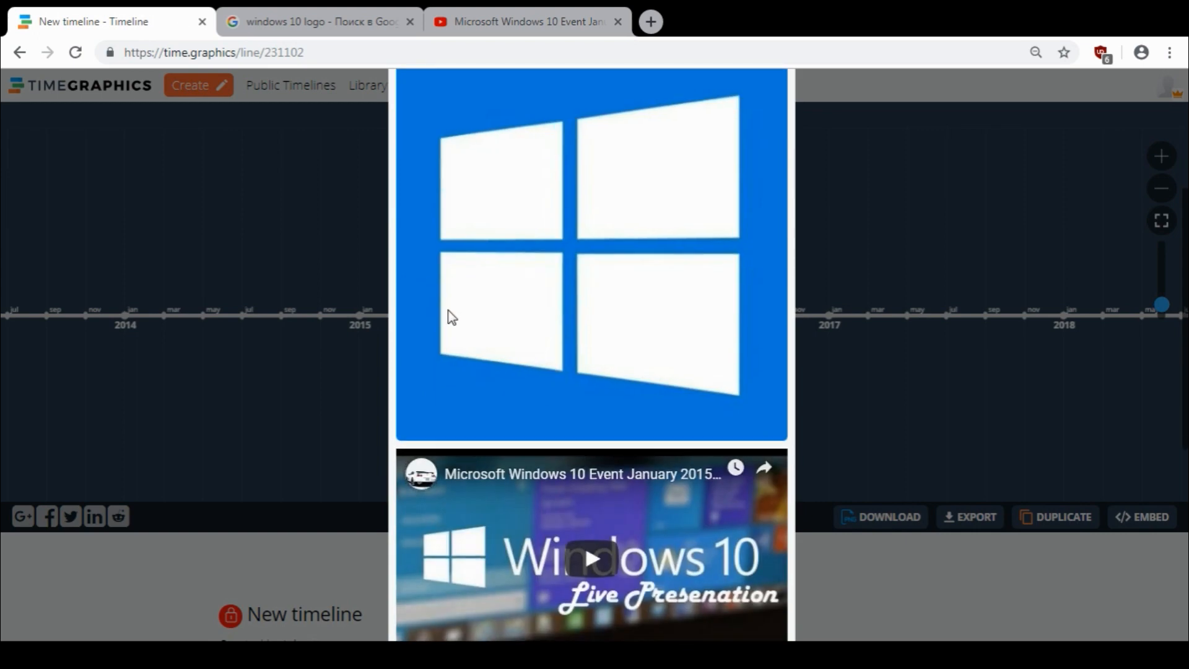
pyautogui.scroll(-3)
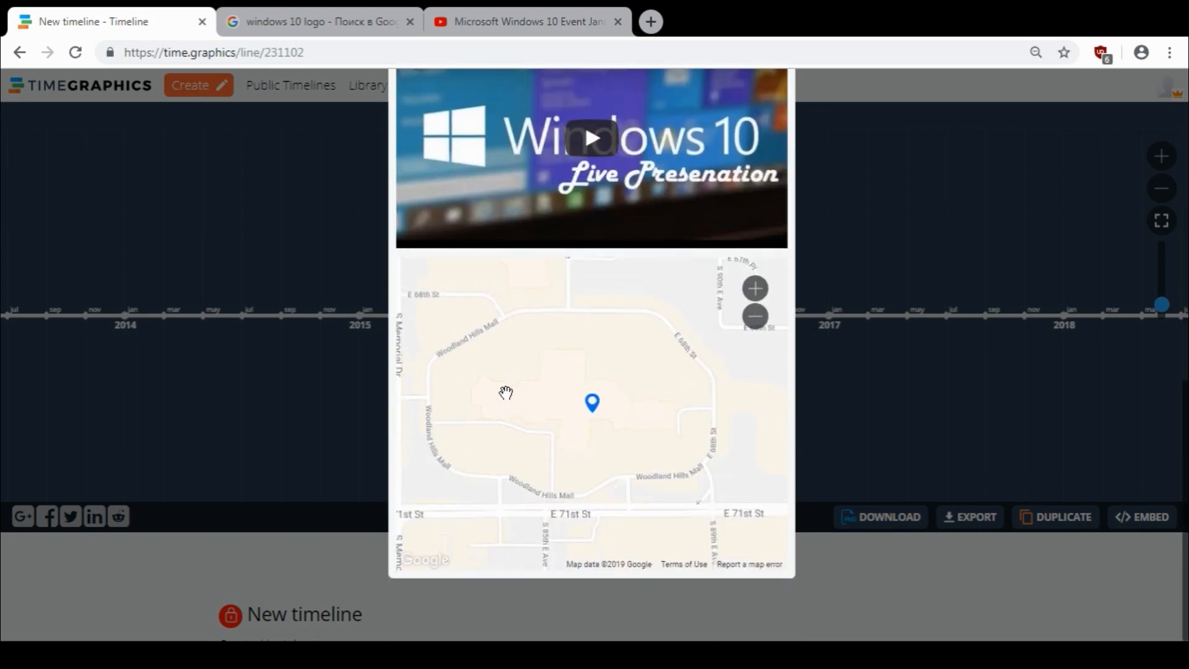